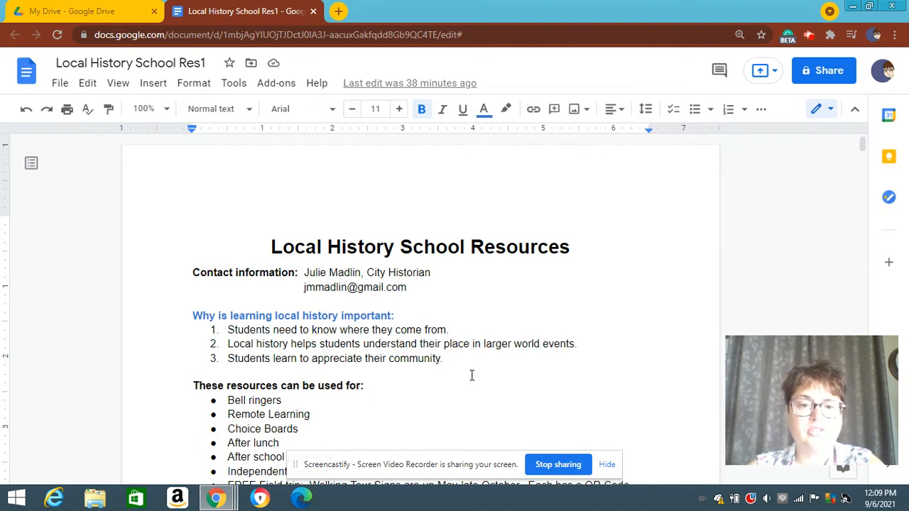
{"action": "mouse_move", "coordinate": [474, 369]}
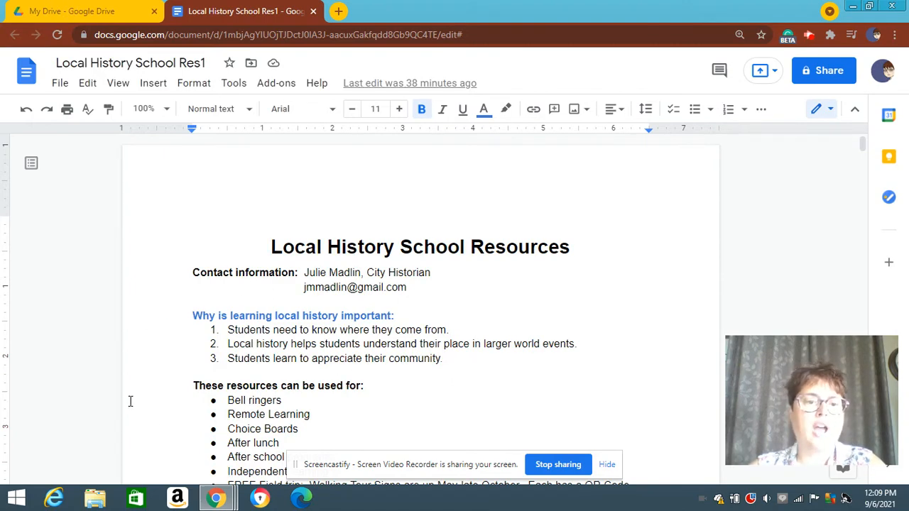
{"action": "mouse_move", "coordinate": [557, 412]}
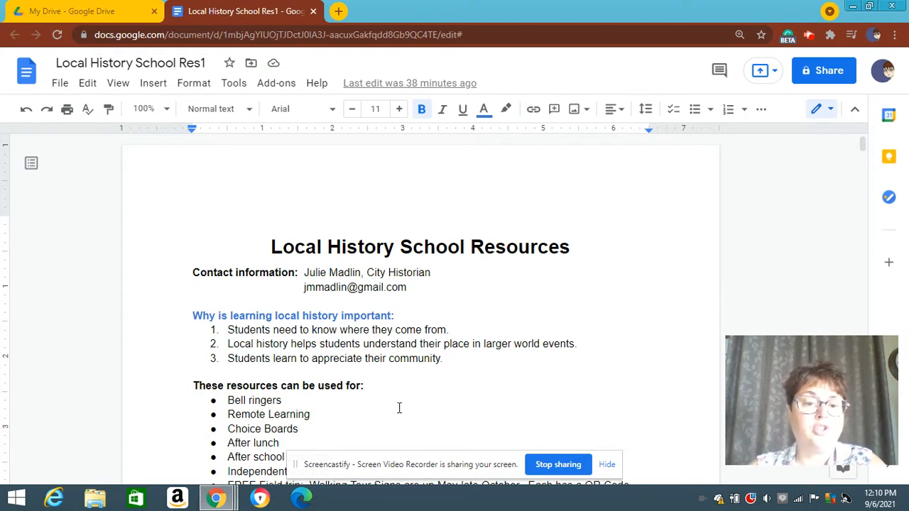
{"action": "mouse_move", "coordinate": [901, 178]}
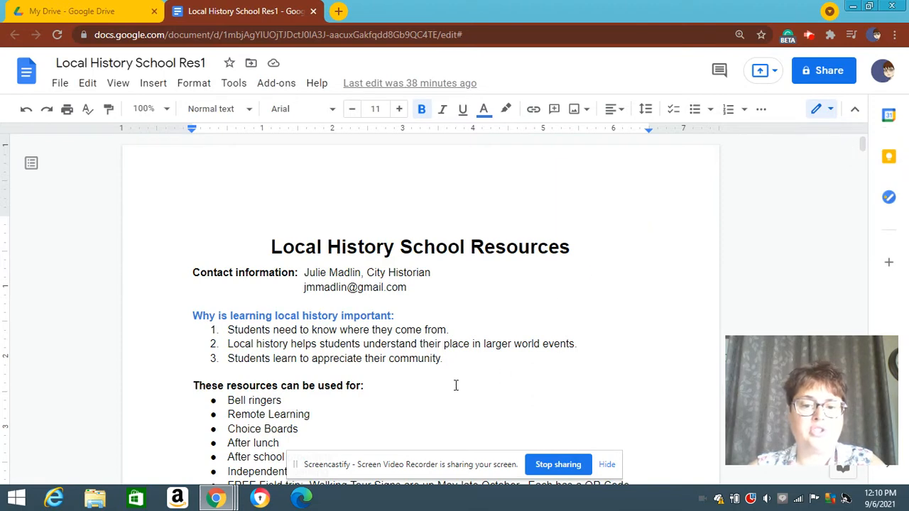
- Scroll down through the document's readings toward the Post Office passage
{"action": "left_click", "coordinate": [196, 372]}
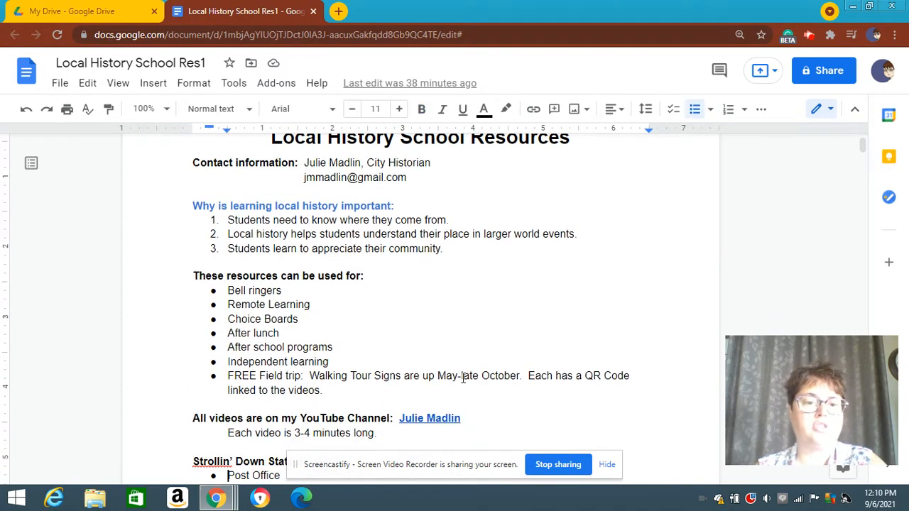
{"action": "scroll", "scroll_direction": "down", "scroll_amount": 3}
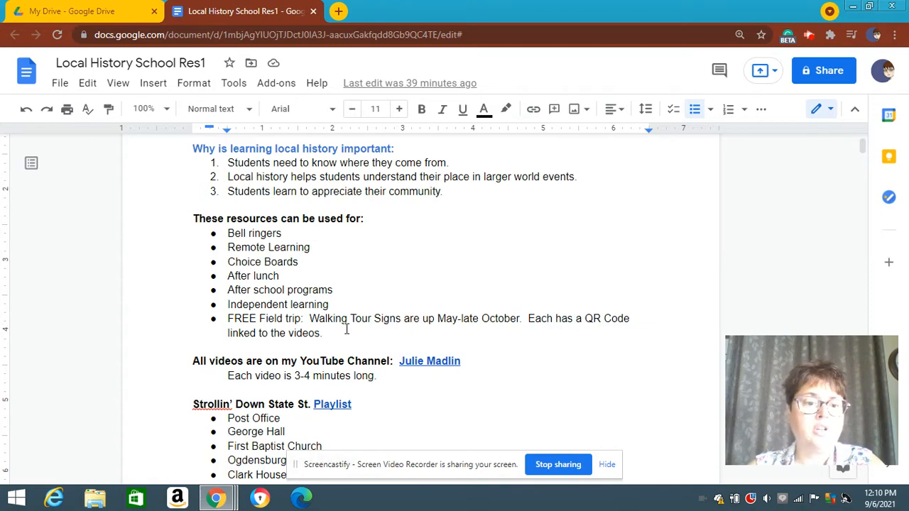
{"action": "mouse_move", "coordinate": [501, 424]}
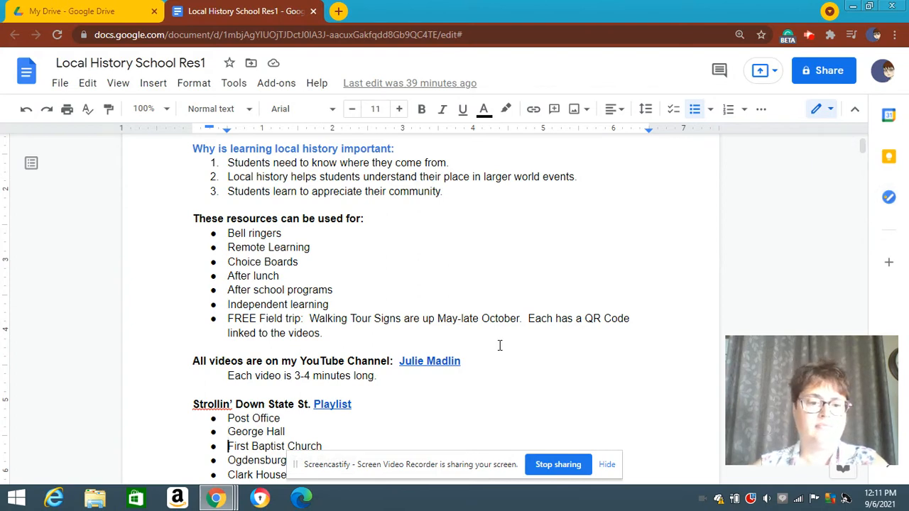
{"action": "scroll", "scroll_direction": "down", "scroll_amount": 3}
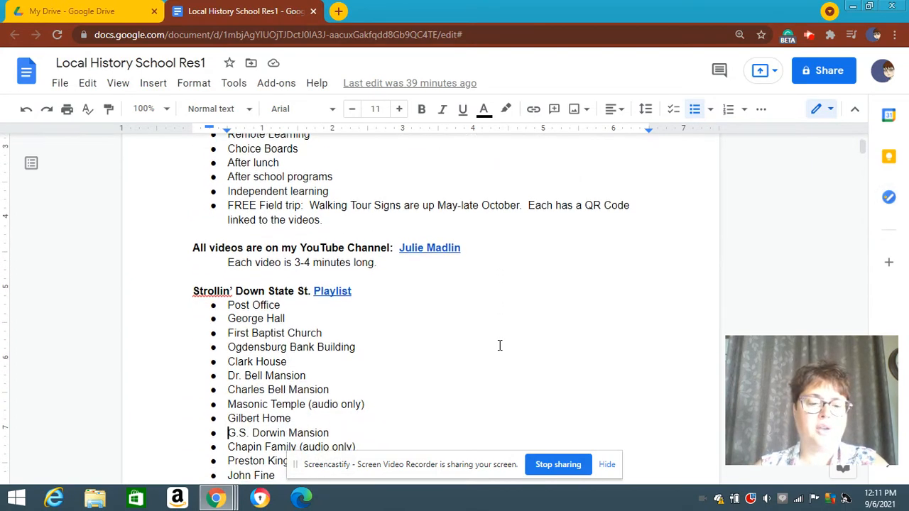
{"action": "scroll", "scroll_direction": "down", "scroll_amount": 3}
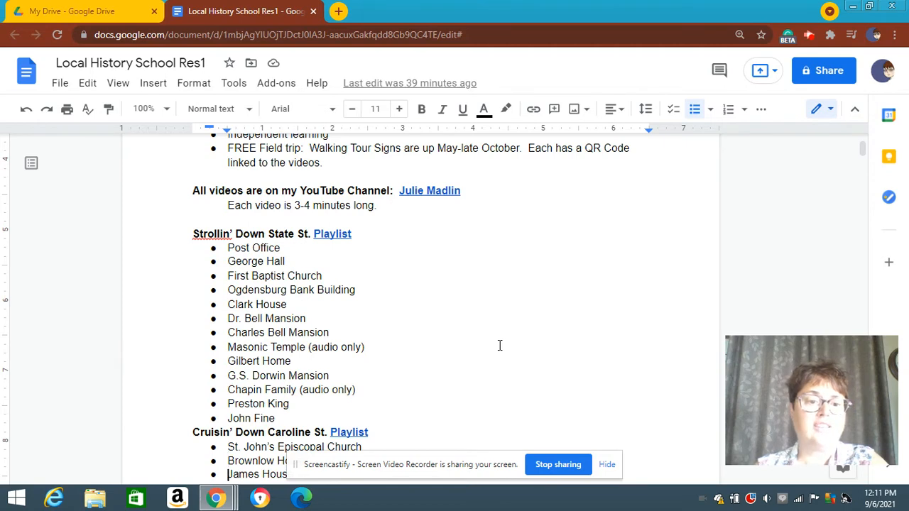
{"action": "scroll", "scroll_direction": "down", "scroll_amount": 3}
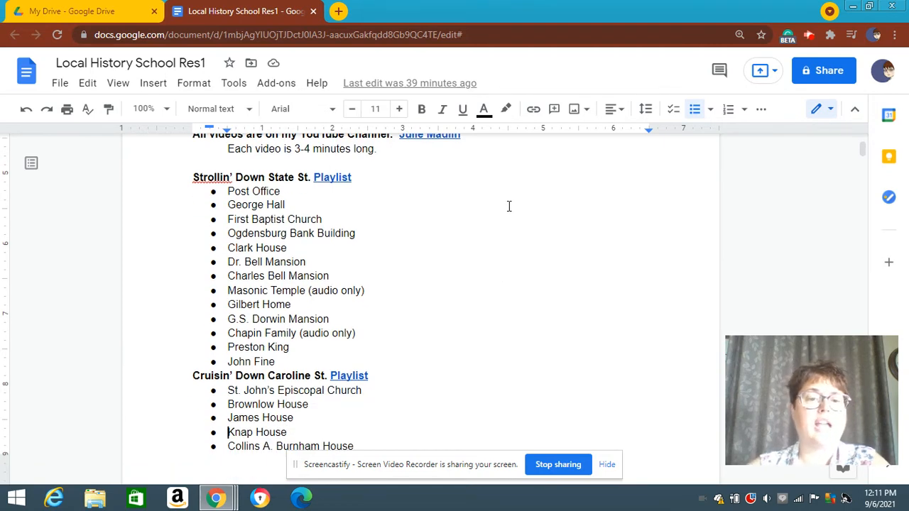
{"action": "mouse_move", "coordinate": [594, 355]}
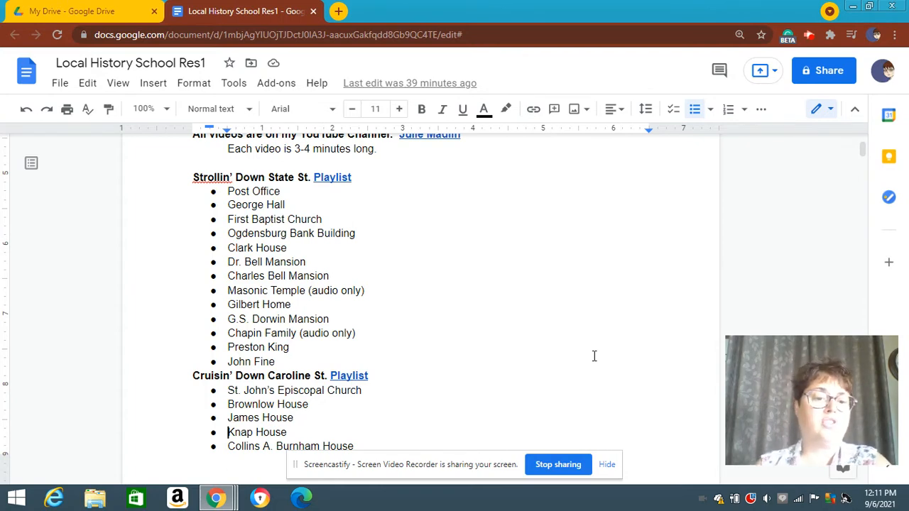
{"action": "scroll", "scroll_direction": "down", "scroll_amount": 3}
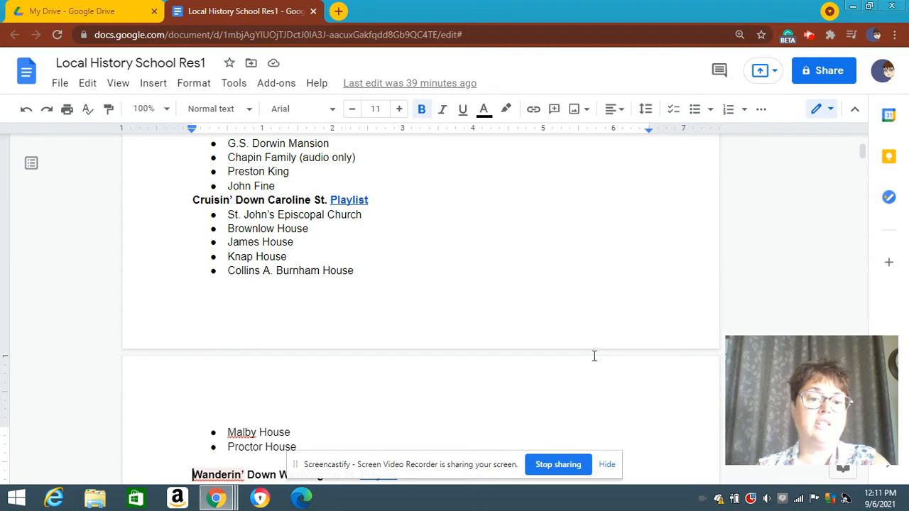
{"action": "scroll", "scroll_direction": "down", "scroll_amount": 3}
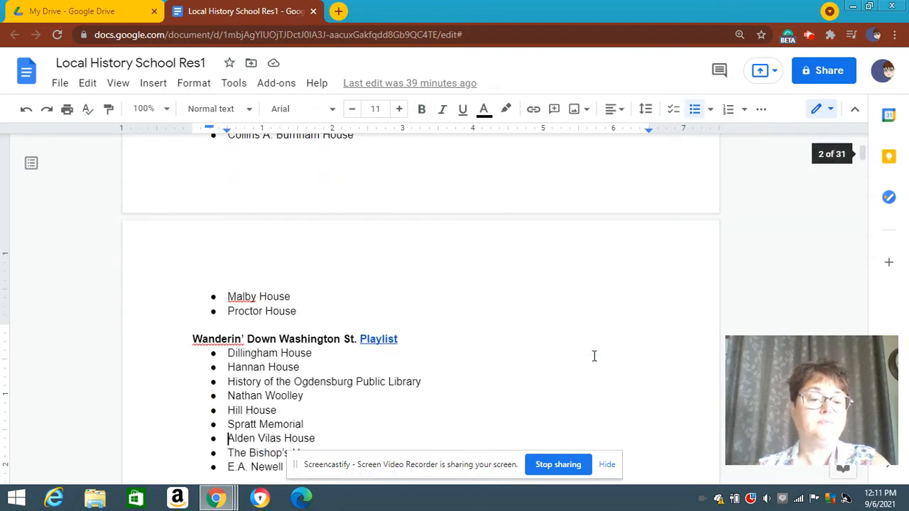
{"action": "scroll", "scroll_direction": "down", "scroll_amount": 3}
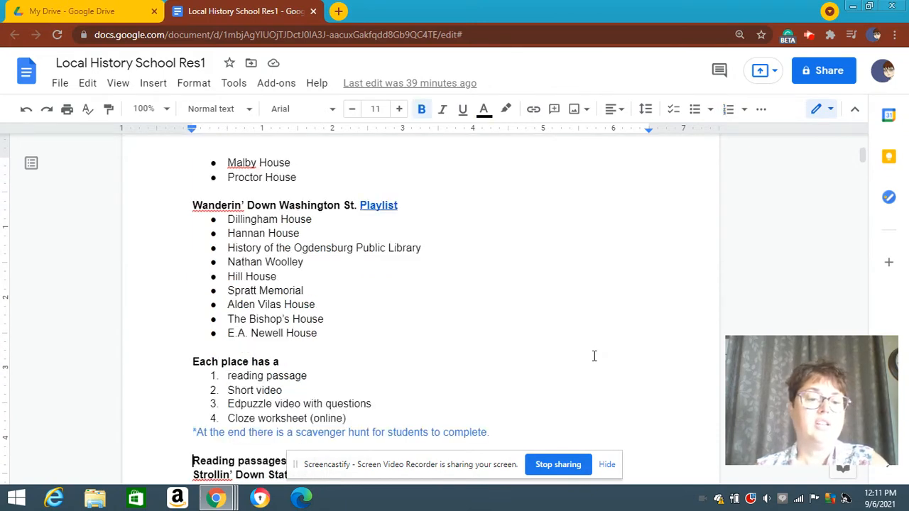
{"action": "scroll", "scroll_direction": "down", "scroll_amount": 3}
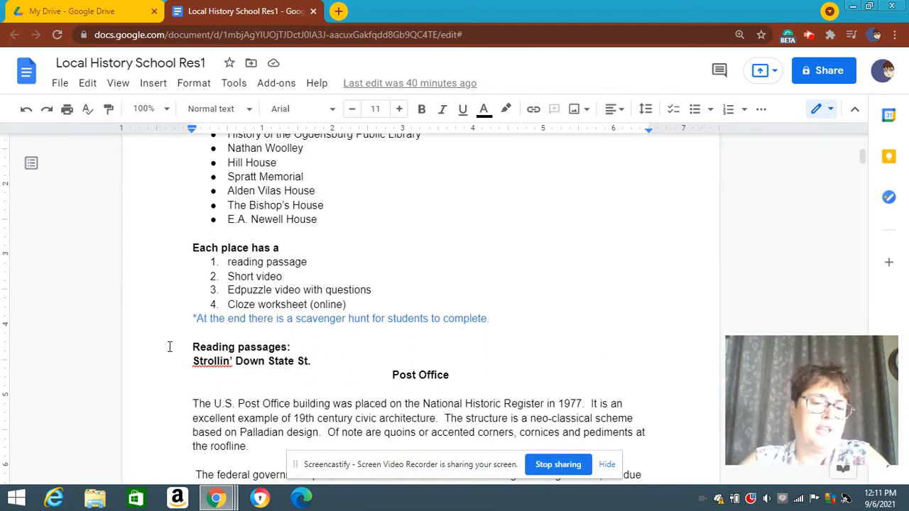
{"action": "mouse_move", "coordinate": [317, 248]}
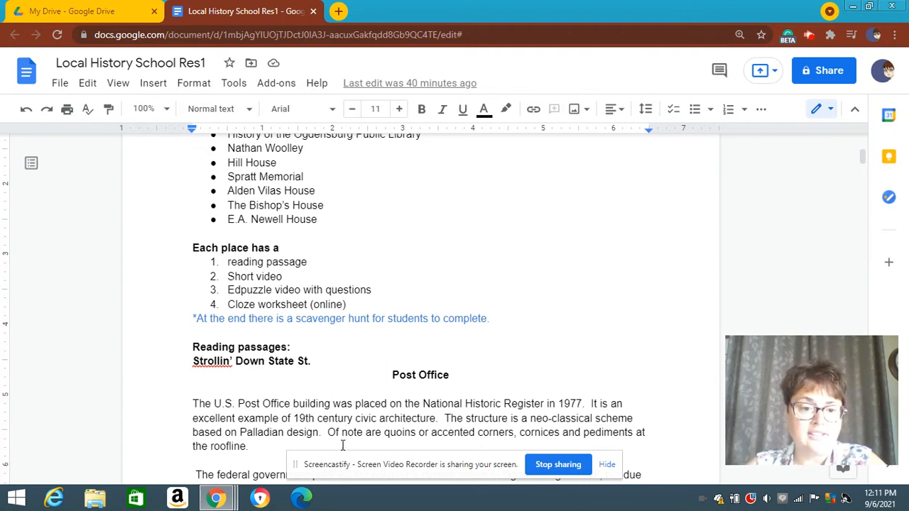
{"action": "mouse_move", "coordinate": [656, 370]}
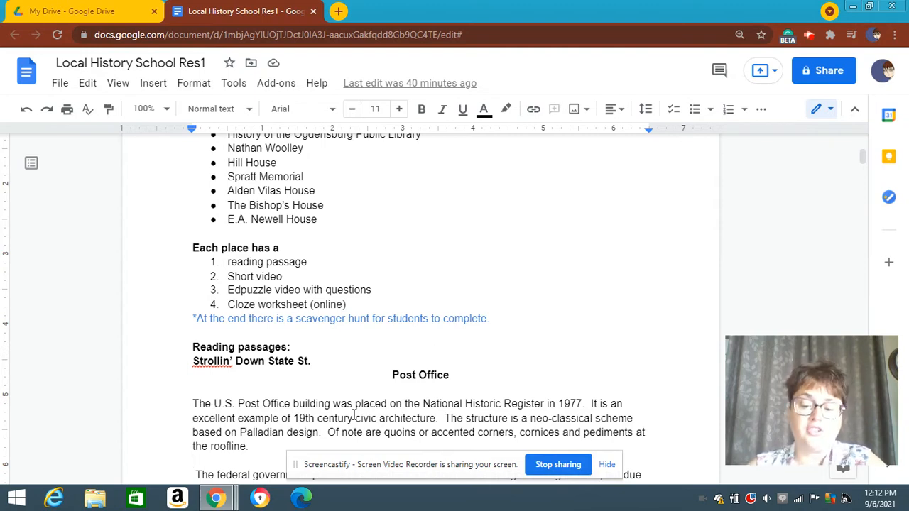
- Reach the end of the Post Office passage and follow its Wizer Worksheet (Cloze) link
{"action": "scroll", "scroll_direction": "down", "scroll_amount": 3}
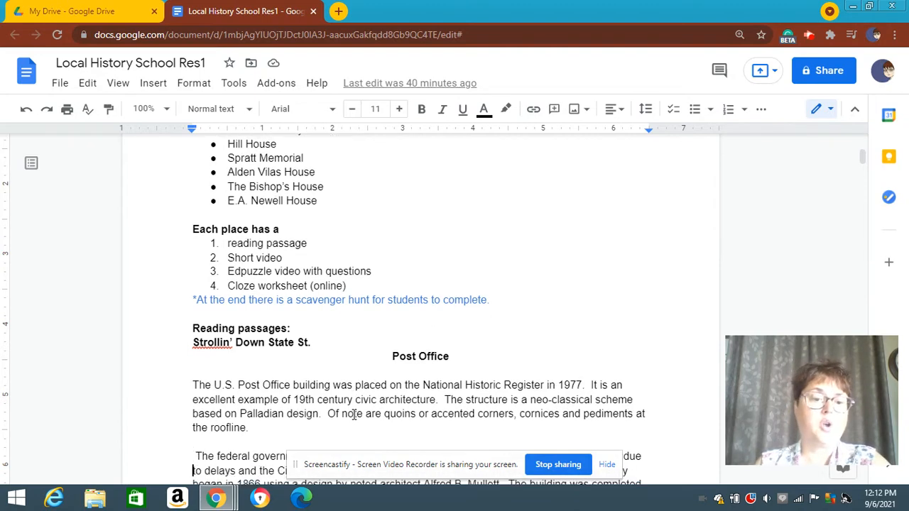
{"action": "scroll", "scroll_direction": "down", "scroll_amount": 3}
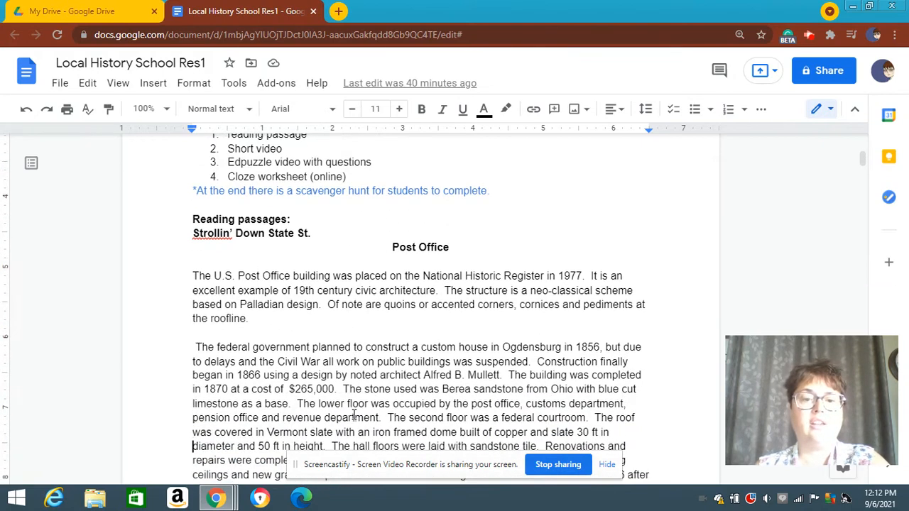
{"action": "scroll", "scroll_direction": "down", "scroll_amount": 3}
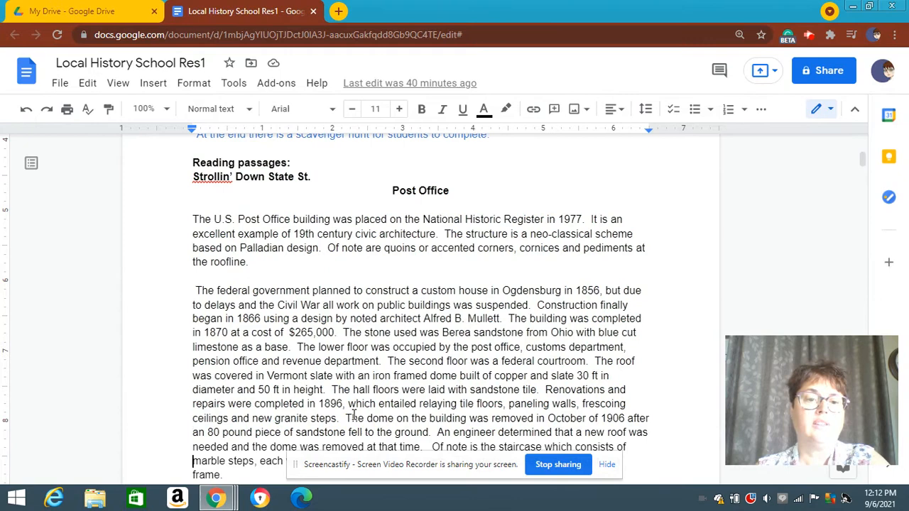
{"action": "scroll", "scroll_direction": "down", "scroll_amount": 3}
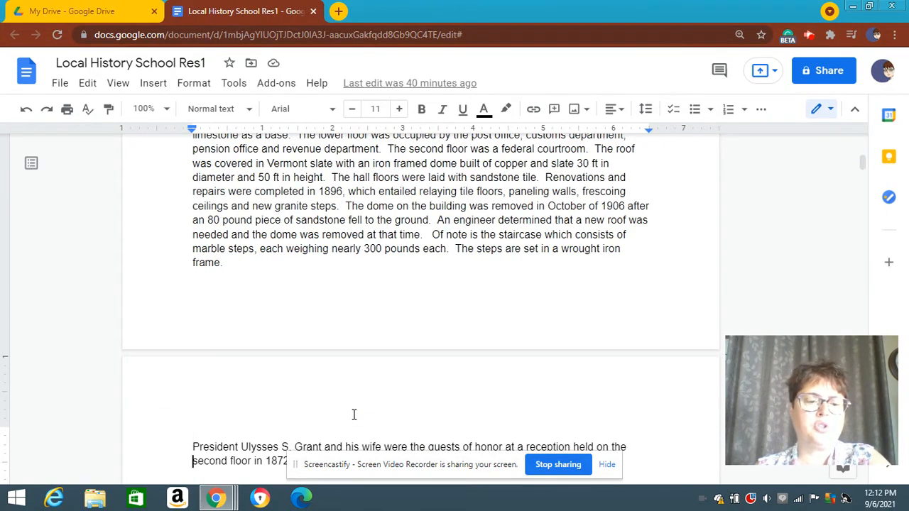
{"action": "scroll", "scroll_direction": "down", "scroll_amount": 3}
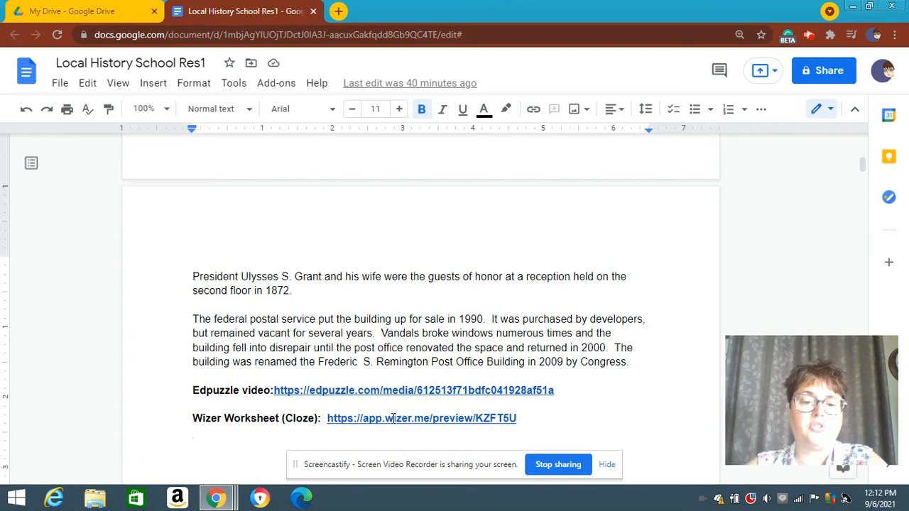
{"action": "left_click", "coordinate": [421, 418]}
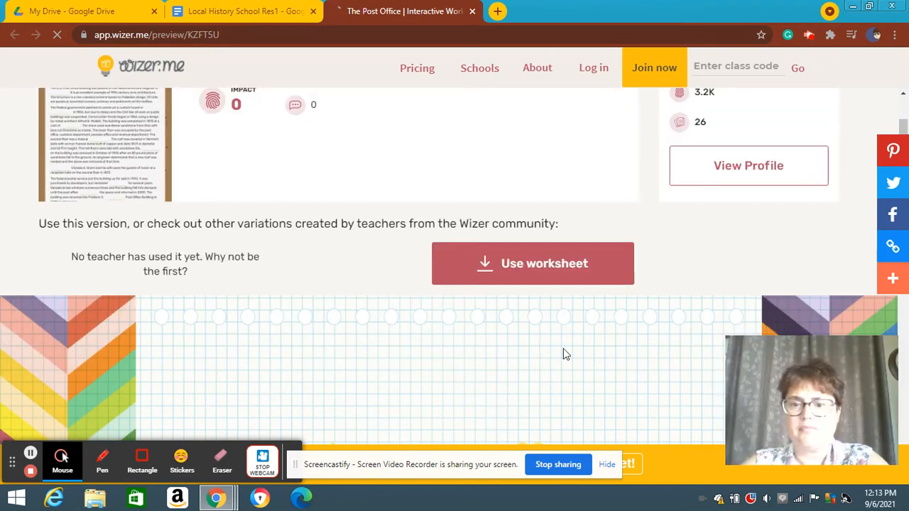
- Scroll the Wizer preview down to the Post Office cloze blanks and word bank (vacant, renovated, courtroom)
{"action": "scroll", "scroll_direction": "down", "scroll_amount": 3}
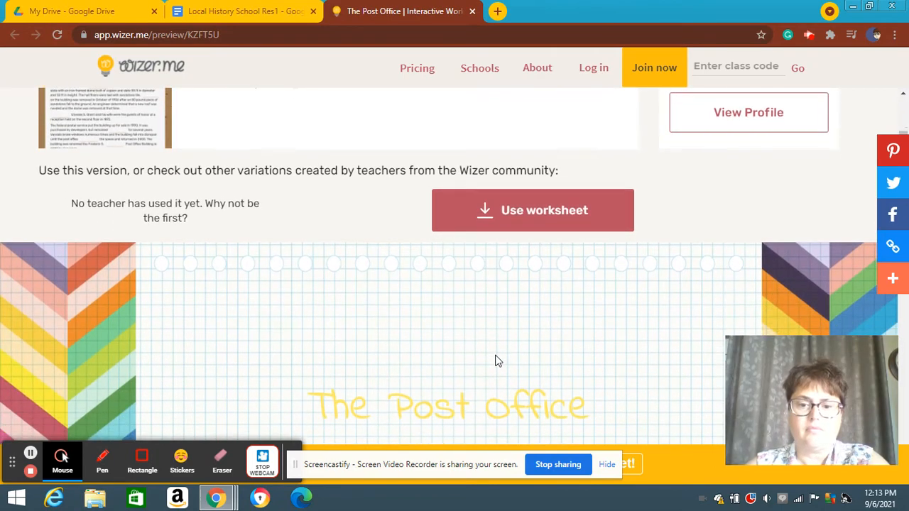
{"action": "scroll", "scroll_direction": "down", "scroll_amount": 3}
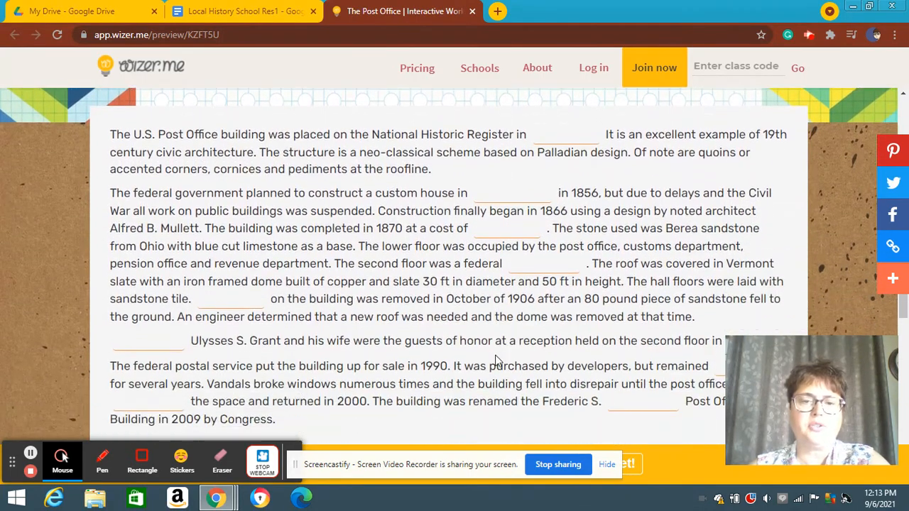
{"action": "scroll", "scroll_direction": "down", "scroll_amount": 3}
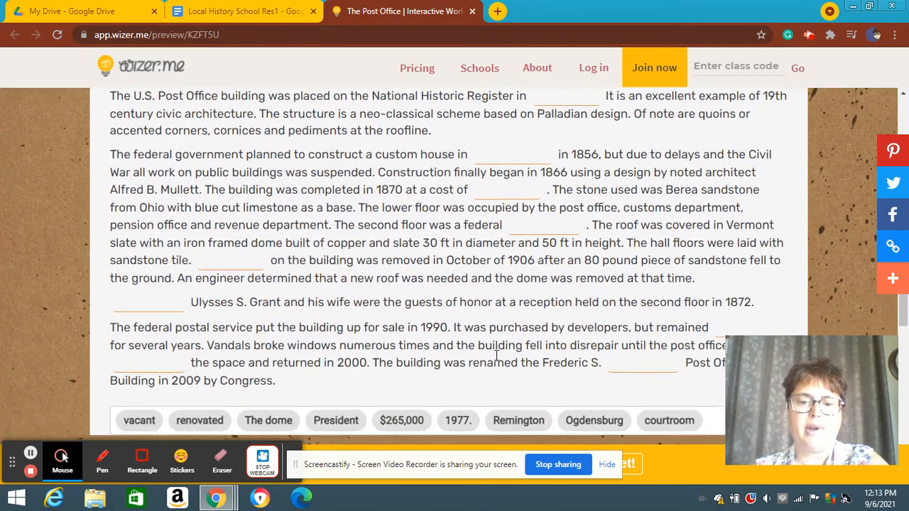
{"action": "scroll", "scroll_direction": "down", "scroll_amount": 3}
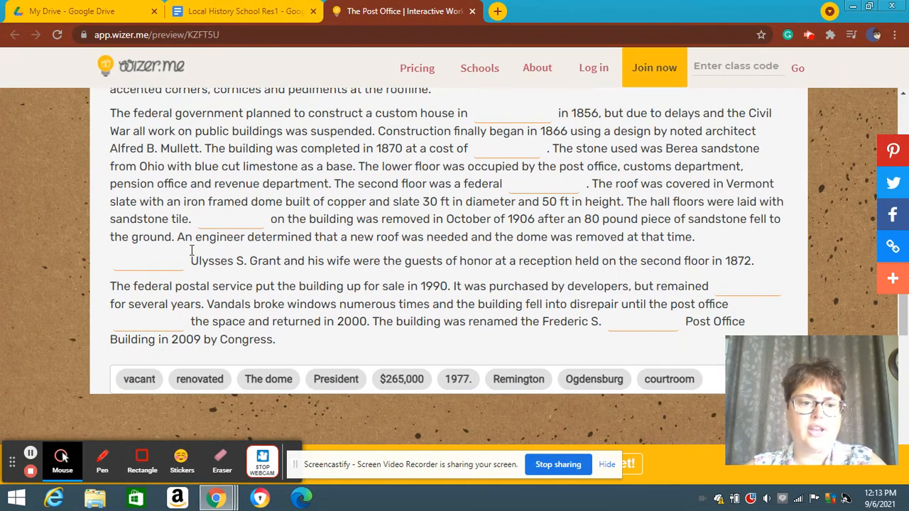
{"action": "mouse_move", "coordinate": [417, 253]}
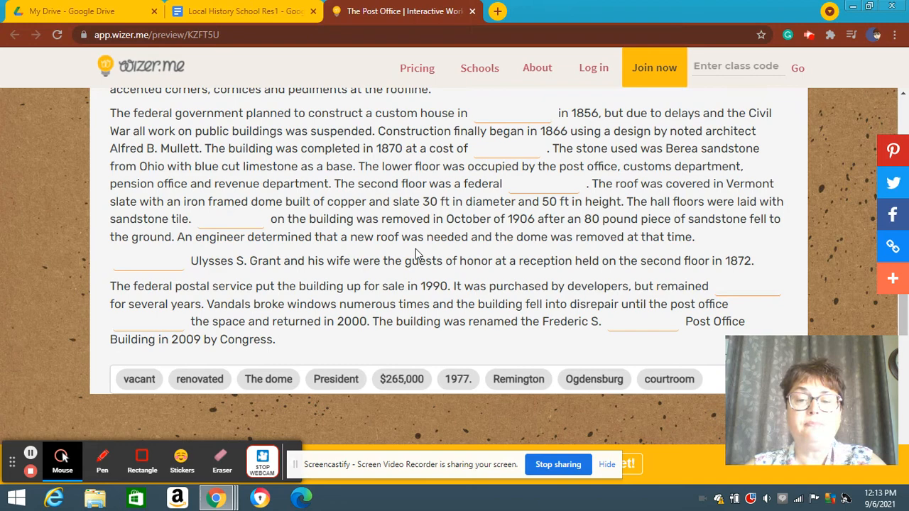
{"action": "mouse_move", "coordinate": [358, 77]}
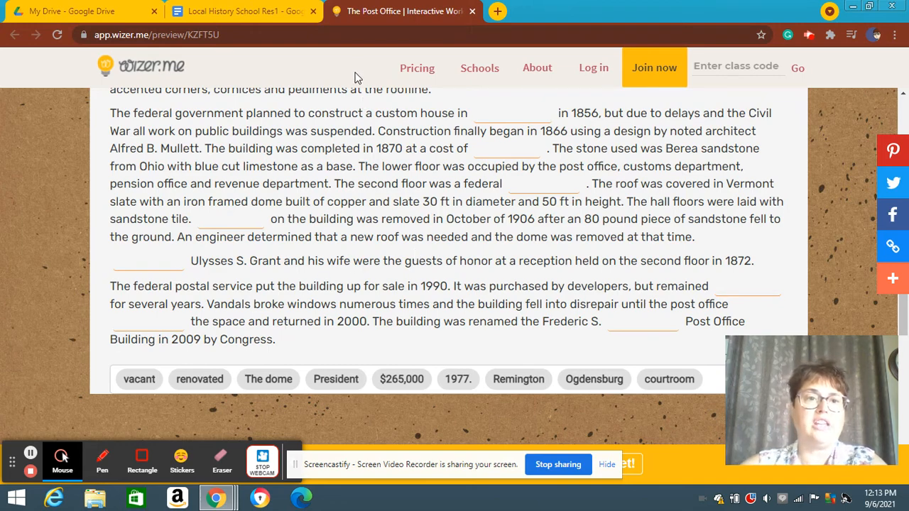
- Close the Wizer 'The Post Office' tab to return to the Google Doc at the George Hall reading
{"action": "left_click", "coordinate": [241, 11]}
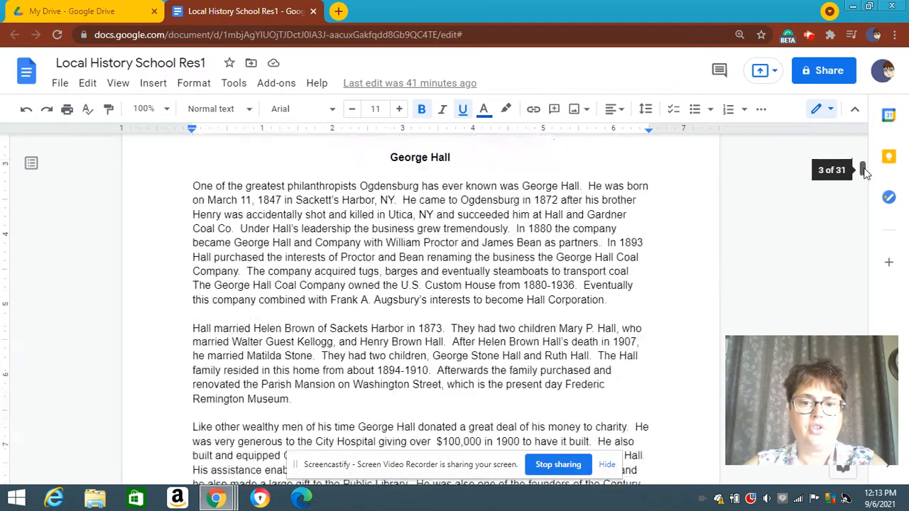
- Scroll past the George Hall, Clark Mansion and Bell Mansion readings and their links
{"action": "scroll", "scroll_direction": "down", "scroll_amount": 3}
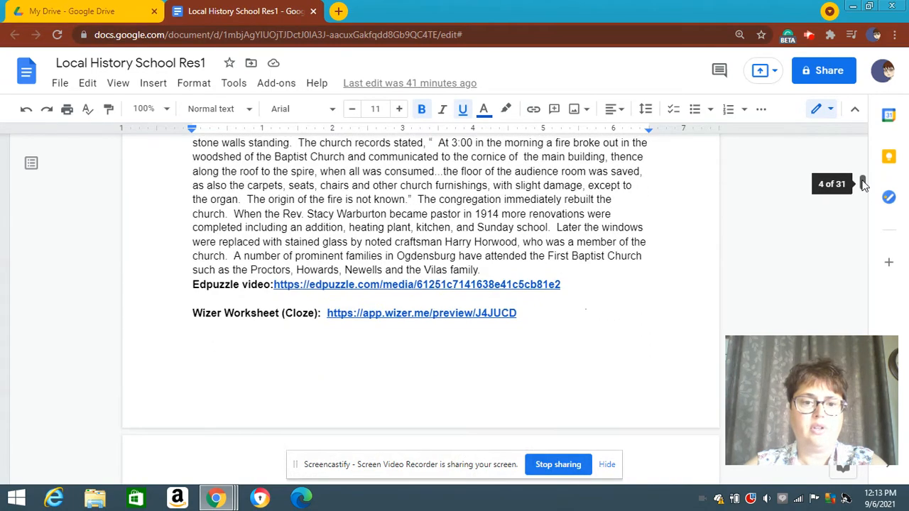
{"action": "scroll", "scroll_direction": "down", "scroll_amount": 3}
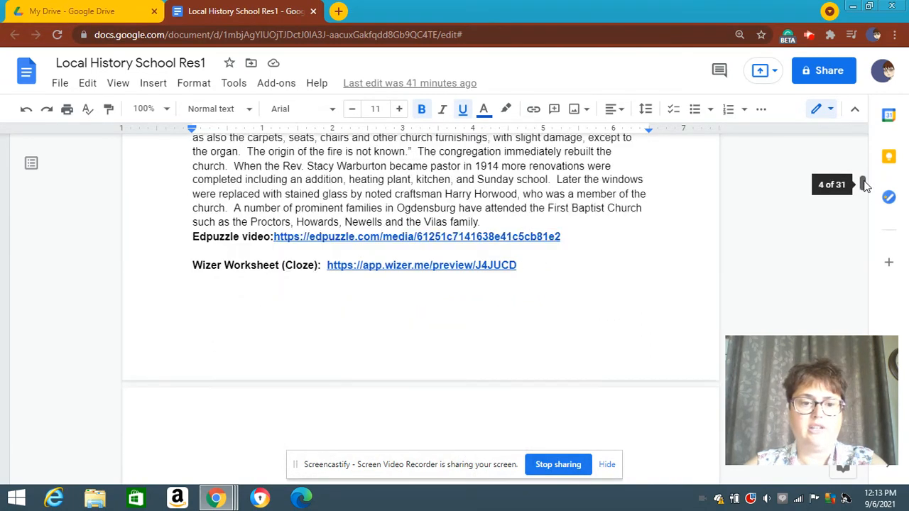
{"action": "scroll", "scroll_direction": "down", "scroll_amount": 3}
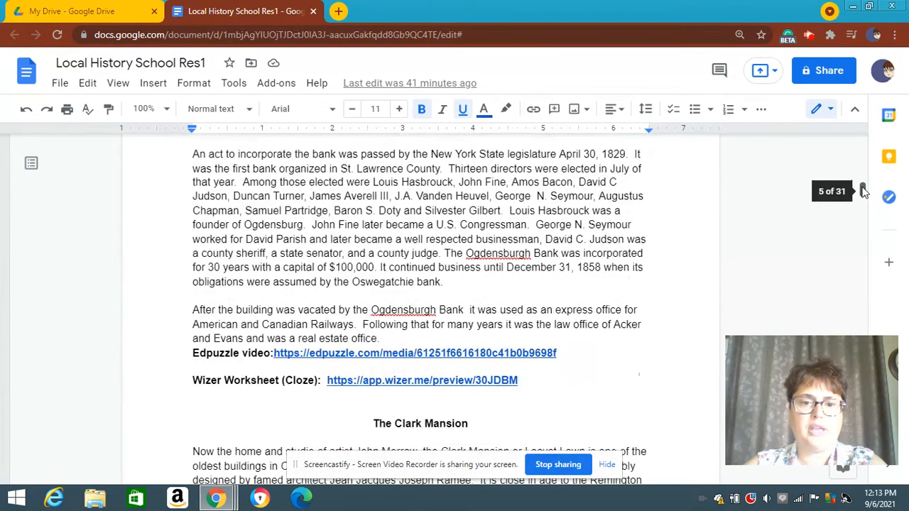
{"action": "scroll", "scroll_direction": "down", "scroll_amount": 3}
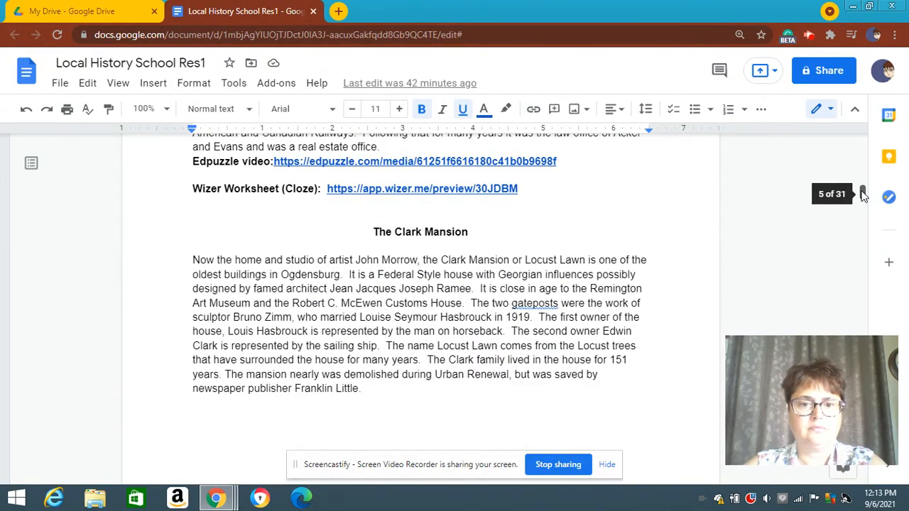
{"action": "scroll", "scroll_direction": "down", "scroll_amount": 3}
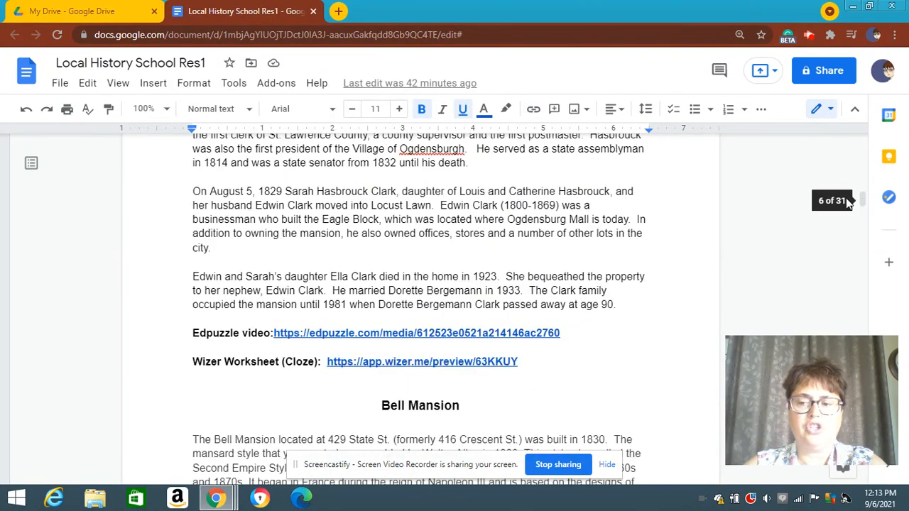
{"action": "scroll", "scroll_direction": "down", "scroll_amount": 3}
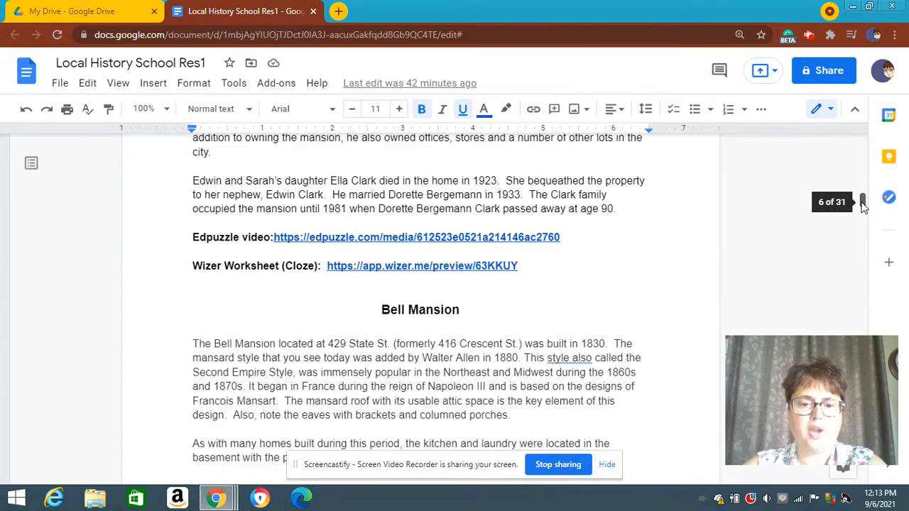
{"action": "scroll", "scroll_direction": "down", "scroll_amount": 3}
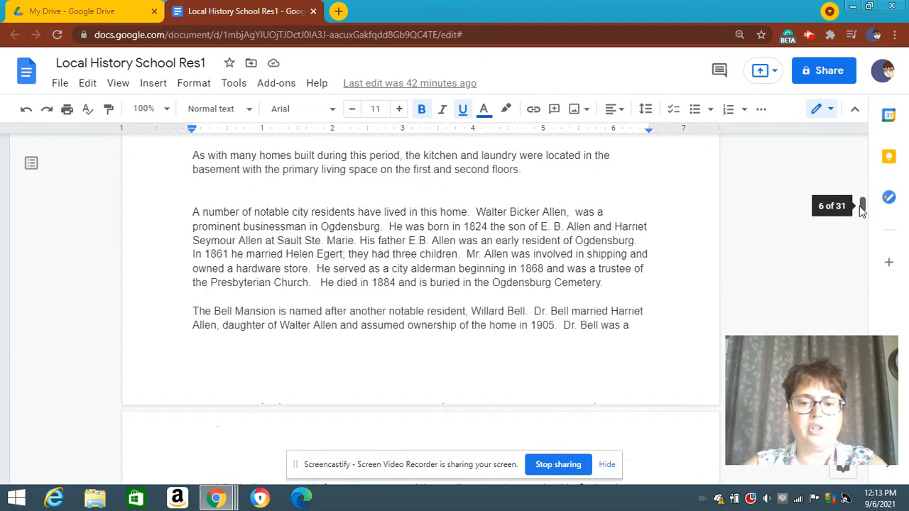
- Continue through the remaining historic-home passages to the Congressman John Fine reading
{"action": "scroll", "scroll_direction": "down", "scroll_amount": 3}
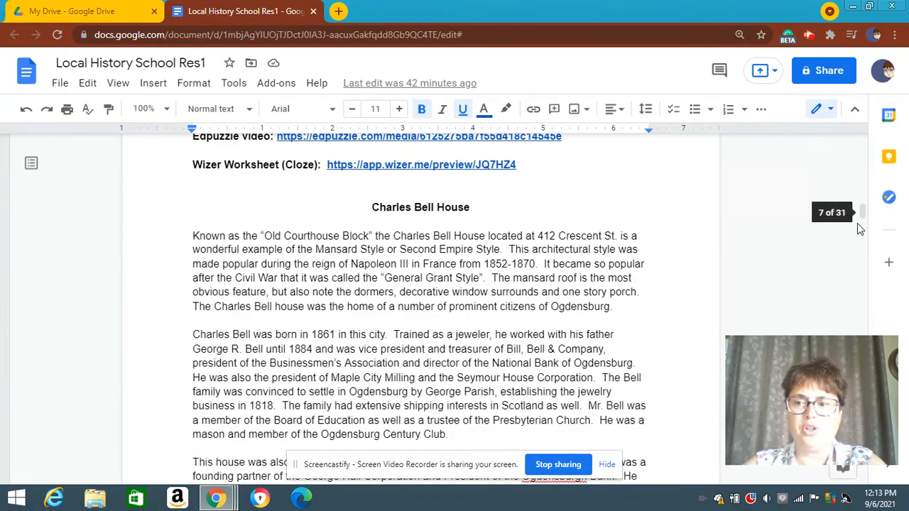
{"action": "scroll", "scroll_direction": "down", "scroll_amount": 3}
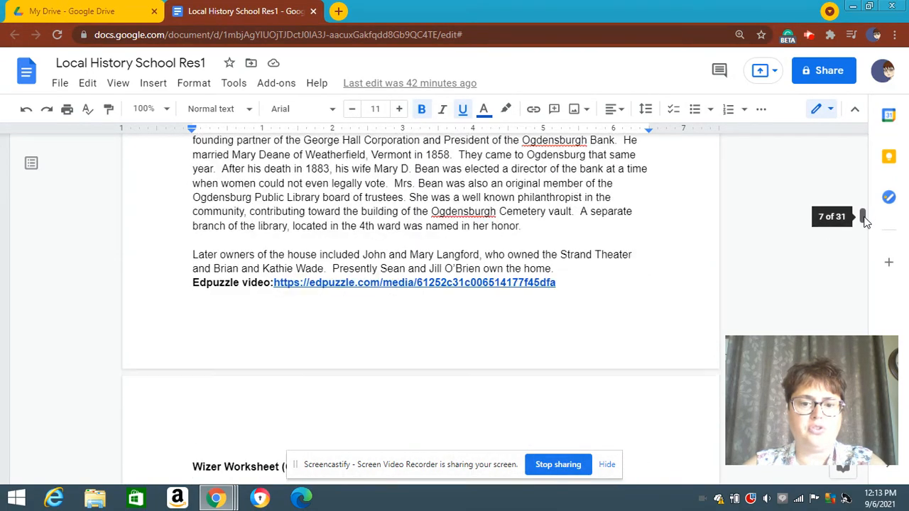
{"action": "scroll", "scroll_direction": "down", "scroll_amount": 3}
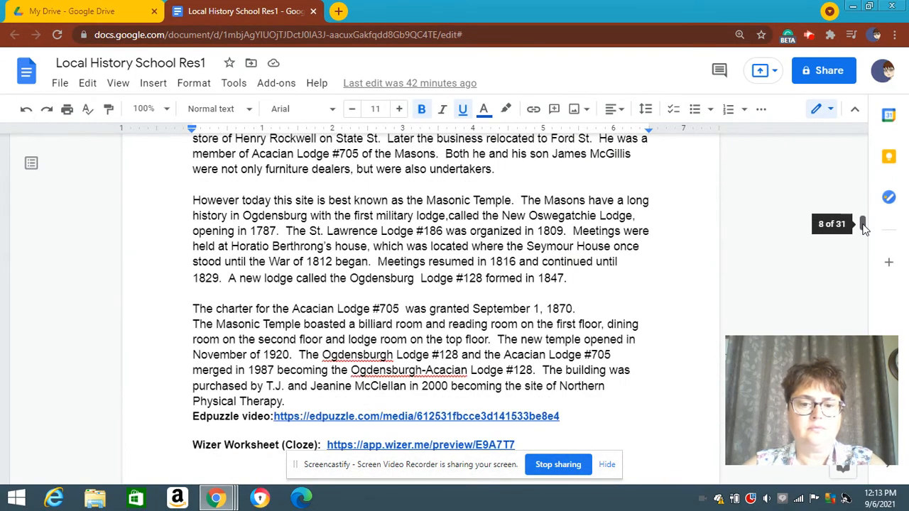
{"action": "scroll", "scroll_direction": "down", "scroll_amount": 3}
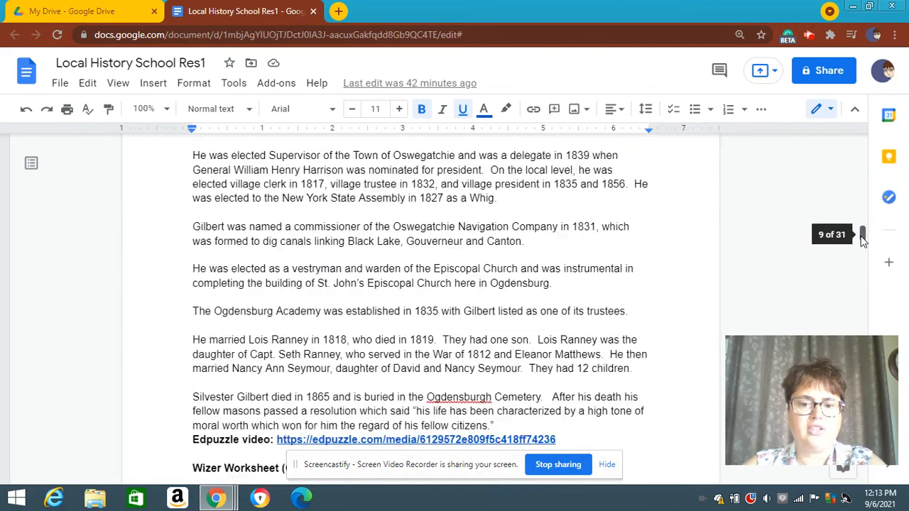
{"action": "scroll", "scroll_direction": "down", "scroll_amount": 3}
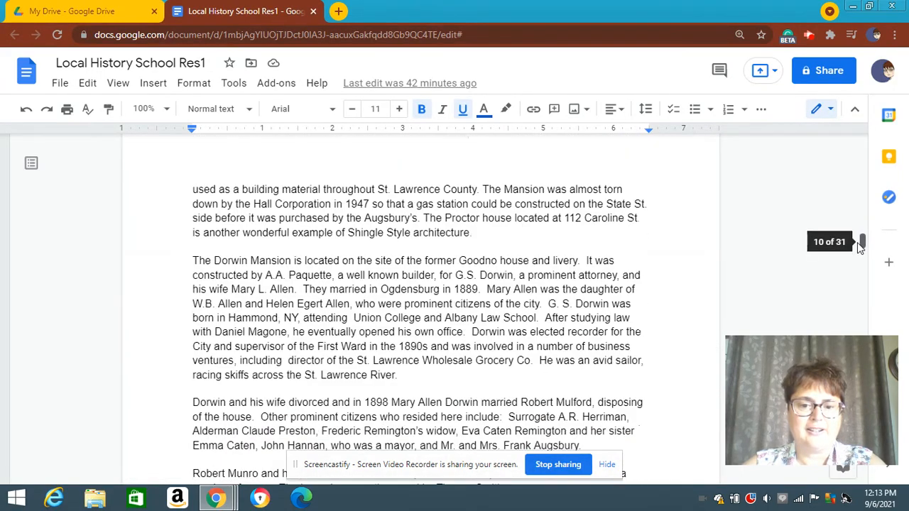
{"action": "scroll", "scroll_direction": "down", "scroll_amount": 3}
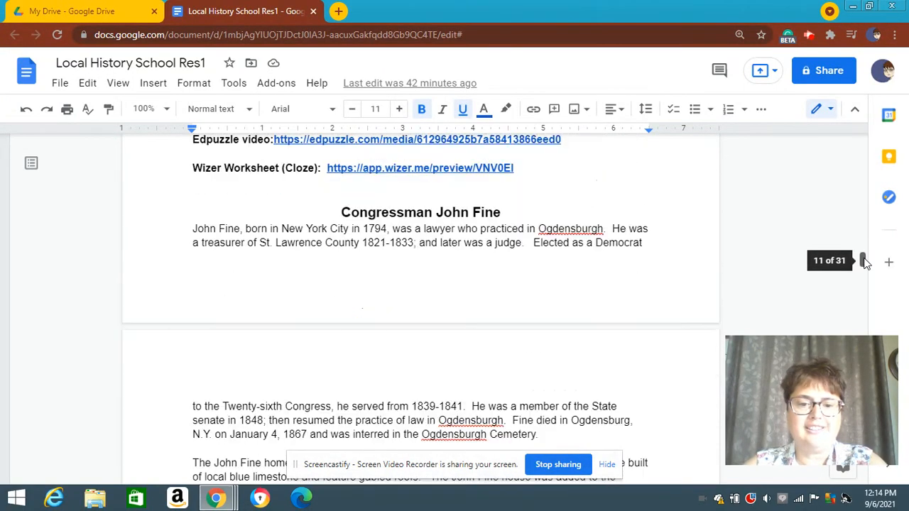
- Scroll through the Scavenger Hunt answer key table (U.S. Grant, 1986) to the blank student sheet heading
{"action": "scroll", "scroll_direction": "down", "scroll_amount": 3}
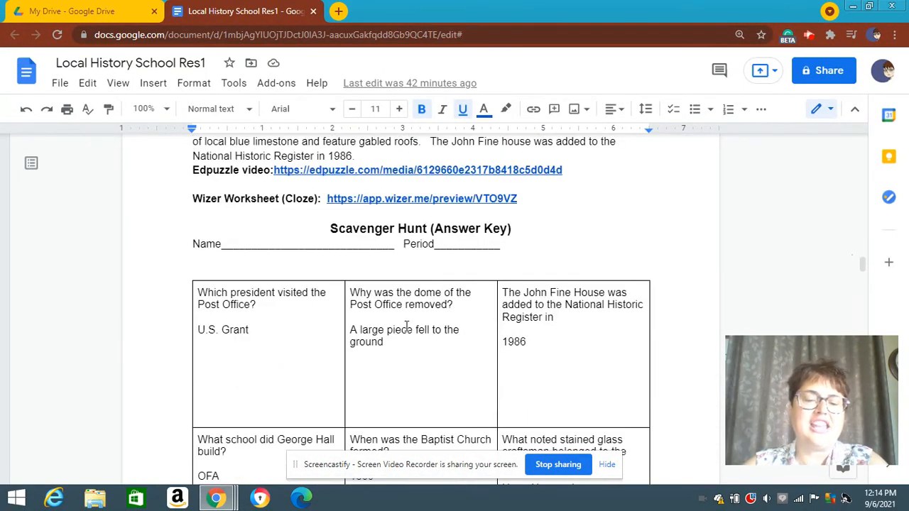
{"action": "scroll", "scroll_direction": "down", "scroll_amount": 3}
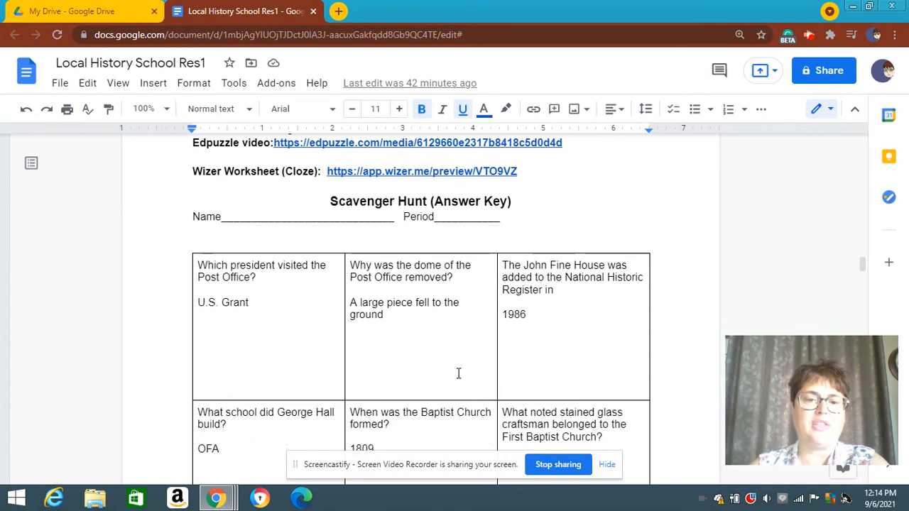
{"action": "scroll", "scroll_direction": "down", "scroll_amount": 3}
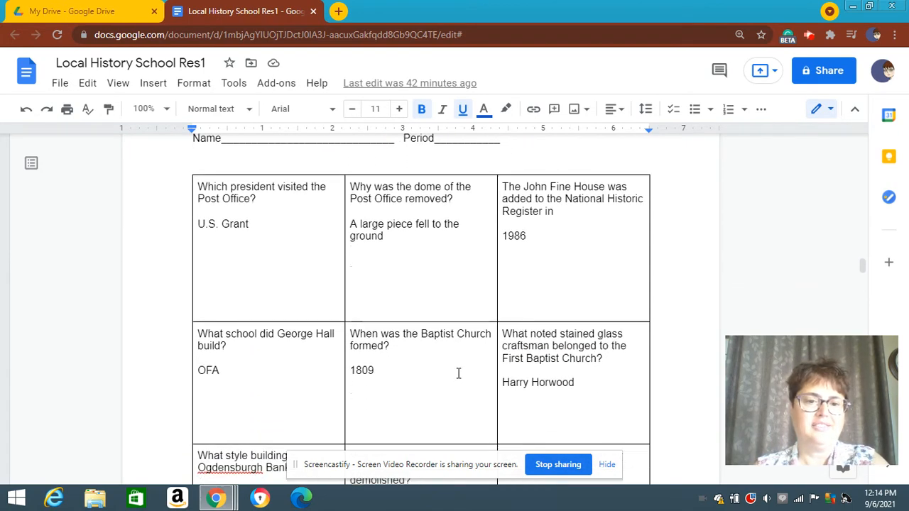
{"action": "scroll", "scroll_direction": "down", "scroll_amount": 3}
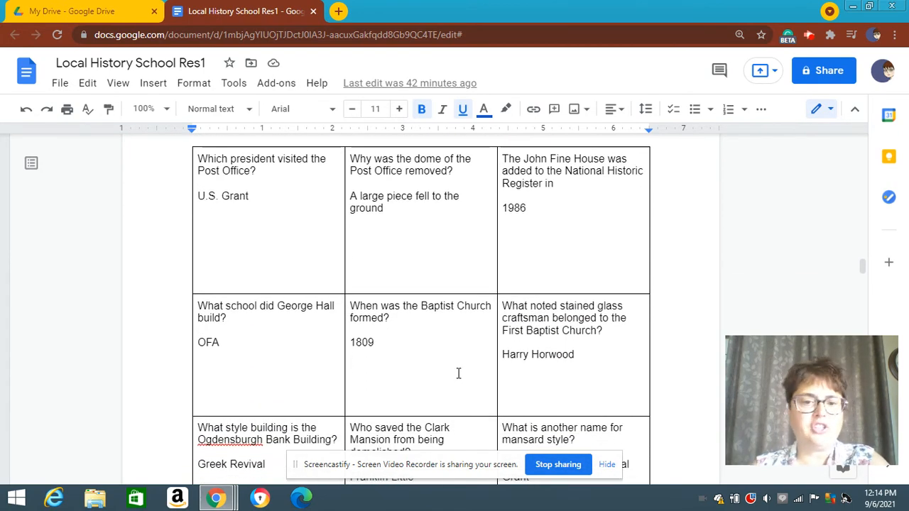
{"action": "scroll", "scroll_direction": "down", "scroll_amount": 3}
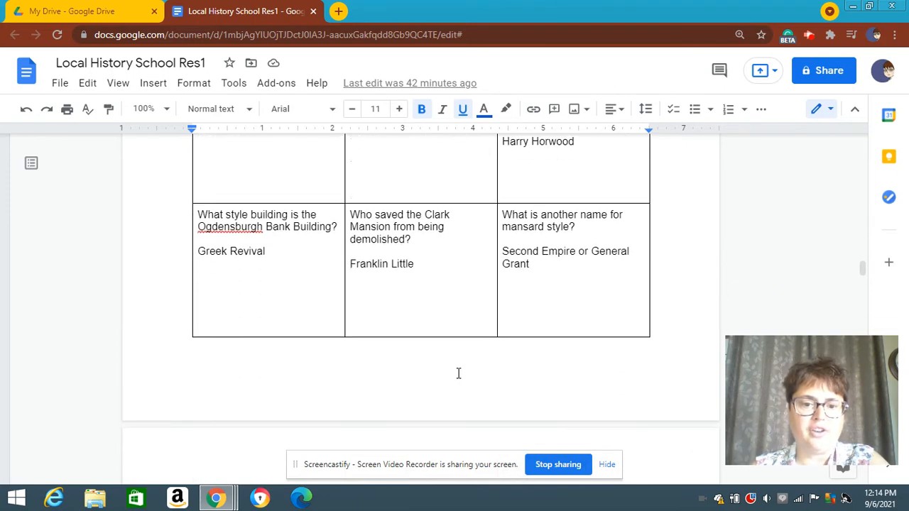
{"action": "scroll", "scroll_direction": "down", "scroll_amount": 3}
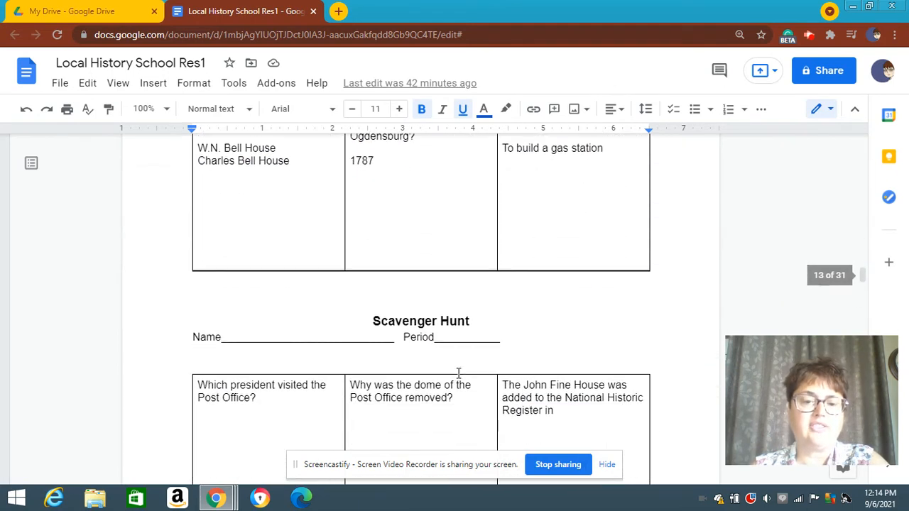
{"action": "scroll", "scroll_direction": "down", "scroll_amount": 3}
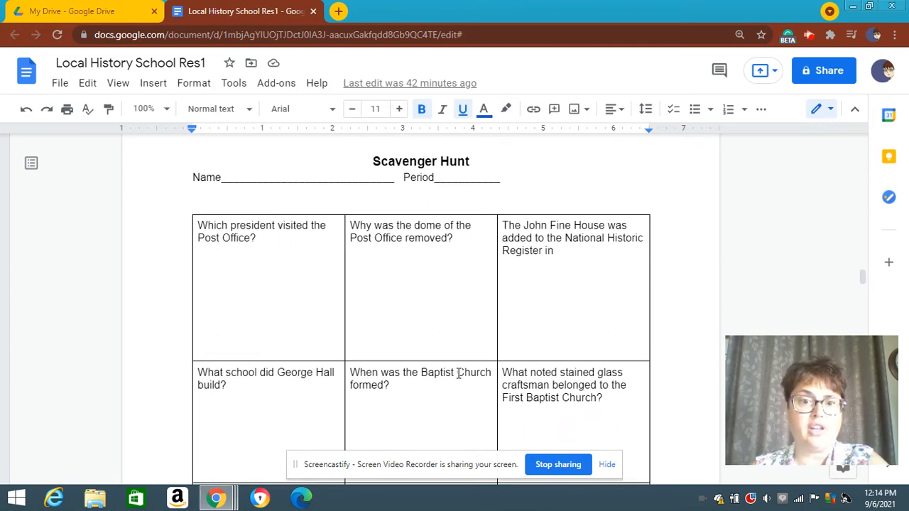
{"action": "scroll", "scroll_direction": "down", "scroll_amount": 3}
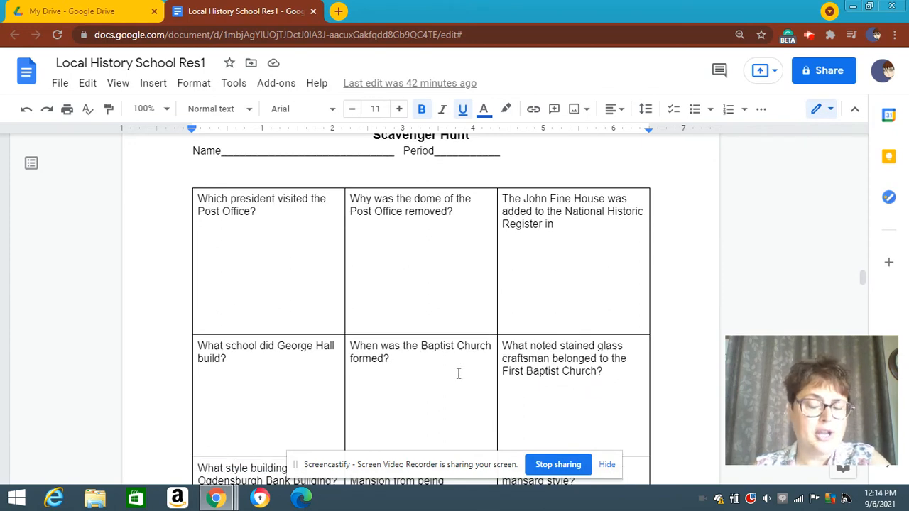
{"action": "scroll", "scroll_direction": "down", "scroll_amount": 3}
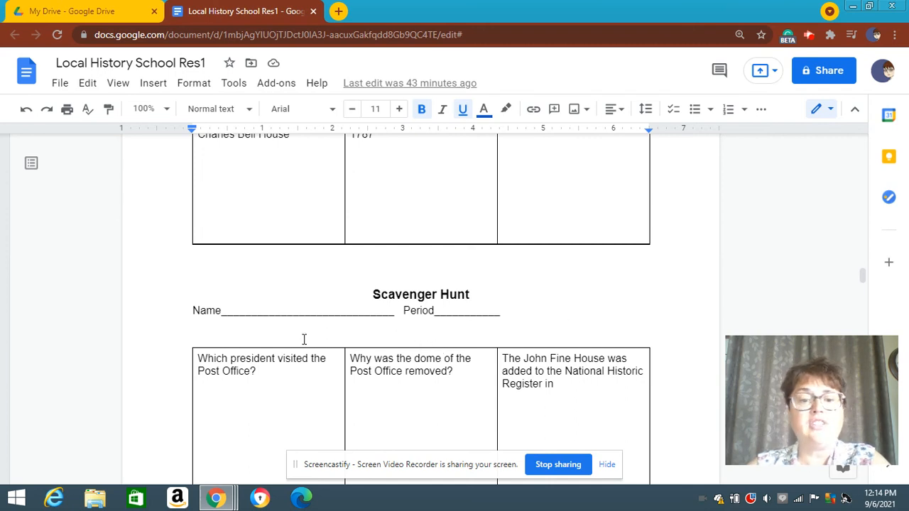
{"action": "mouse_move", "coordinate": [230, 282]}
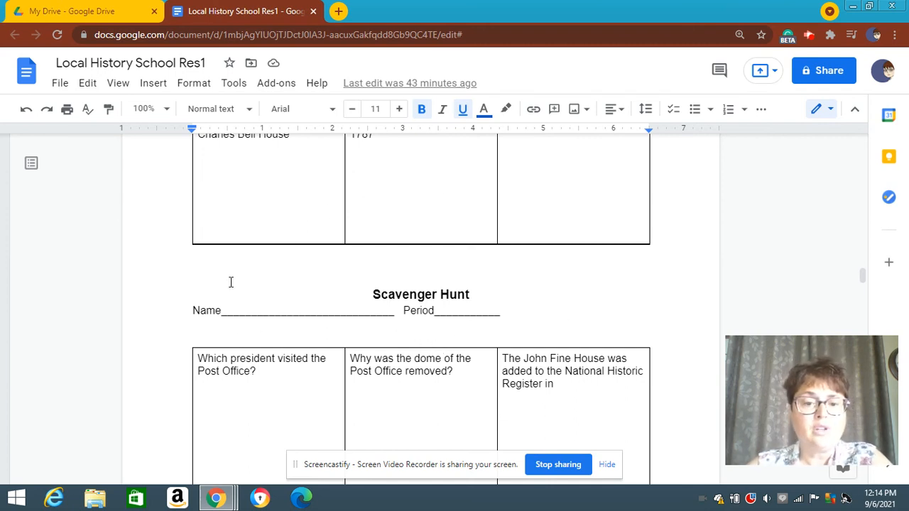
{"action": "mouse_move", "coordinate": [546, 339]}
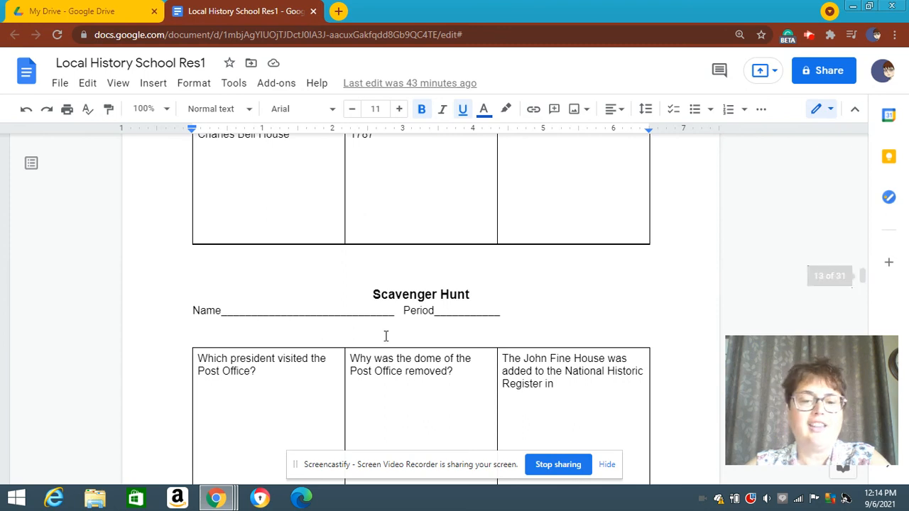
{"action": "mouse_move", "coordinate": [352, 335]}
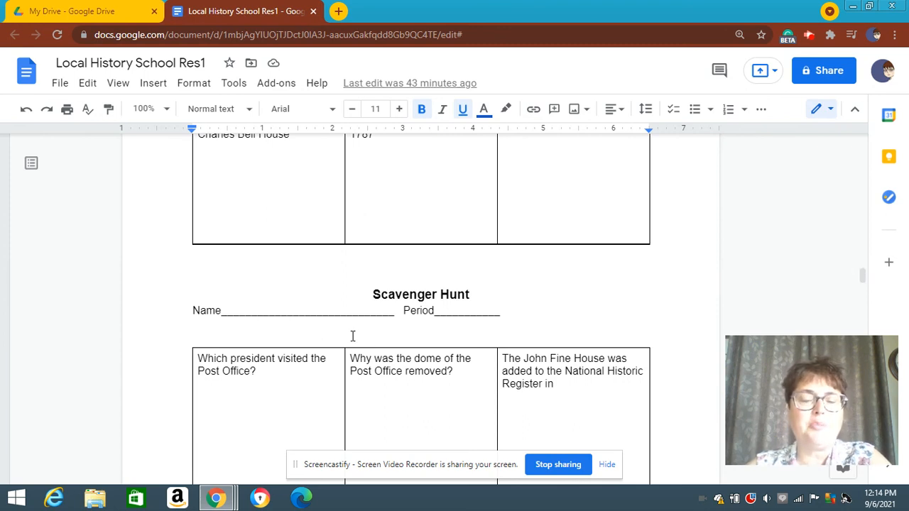